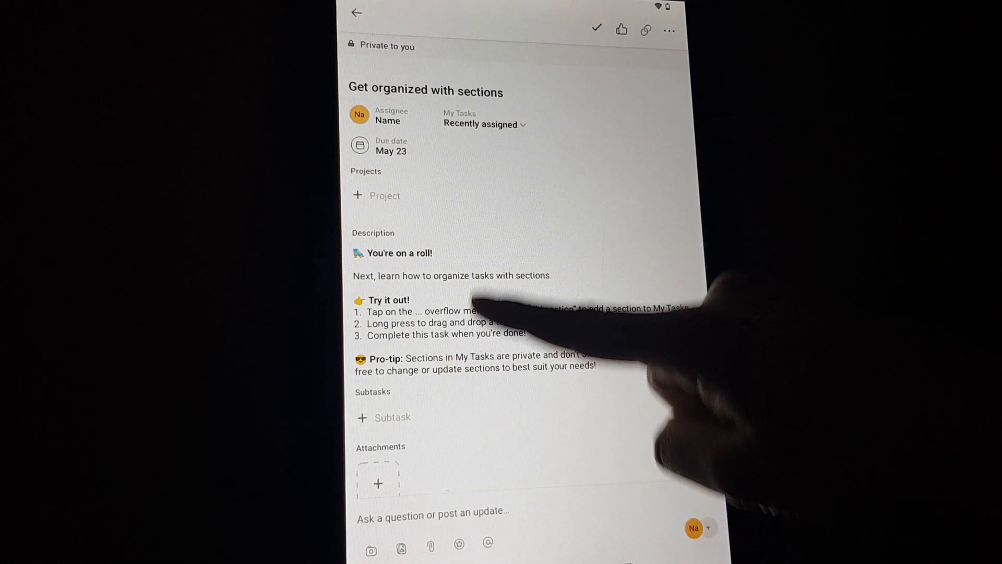
Open the attachment options for the 'Get organized with sections' task's comment box
scroll(up, 3)
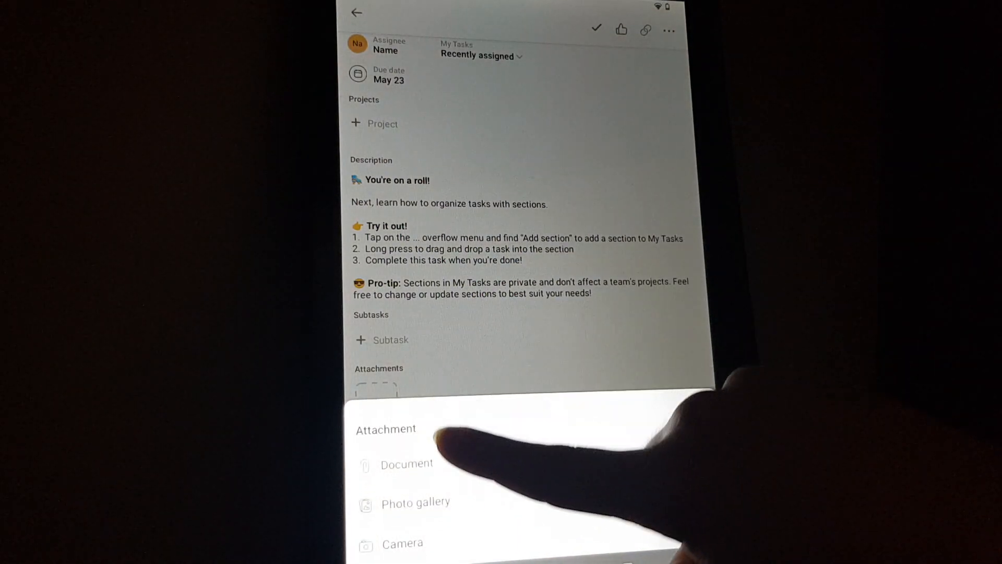
click(405, 464)
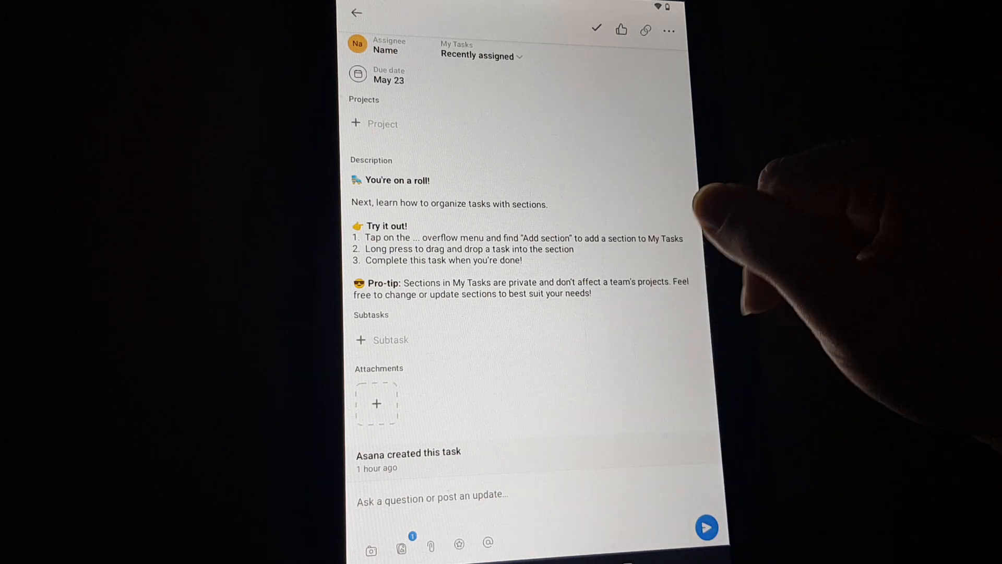
mouse_move(638, 243)
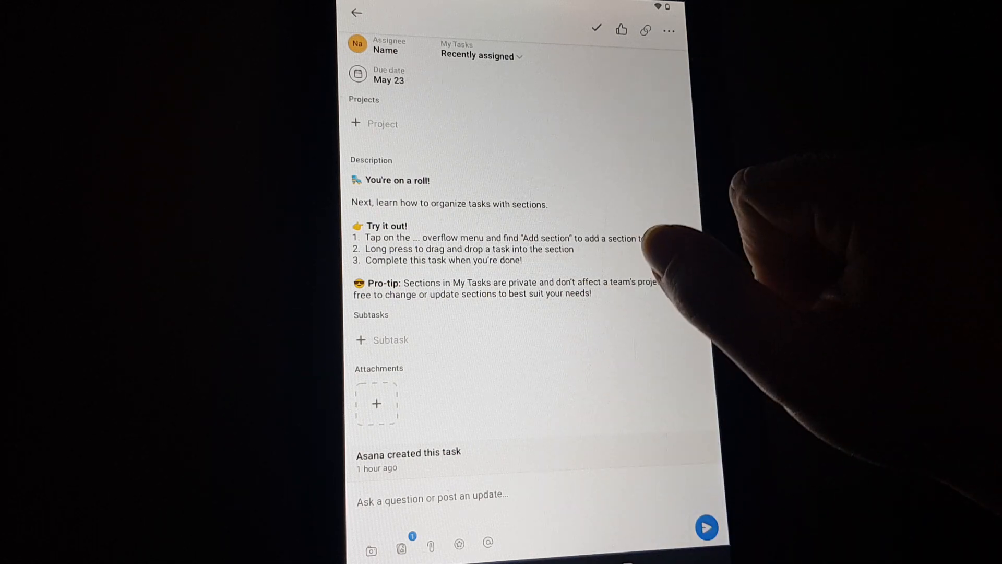
scroll(down, 3)
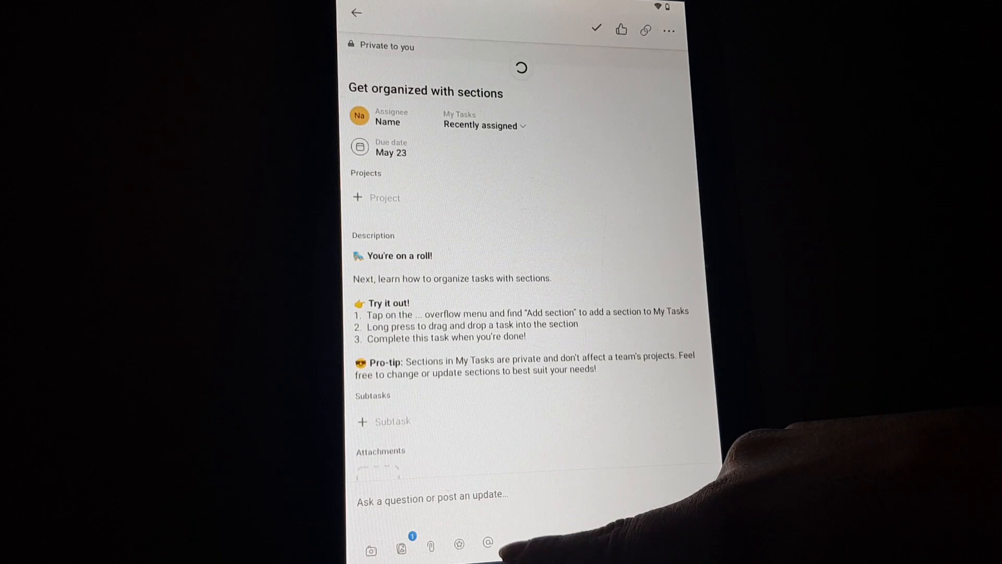